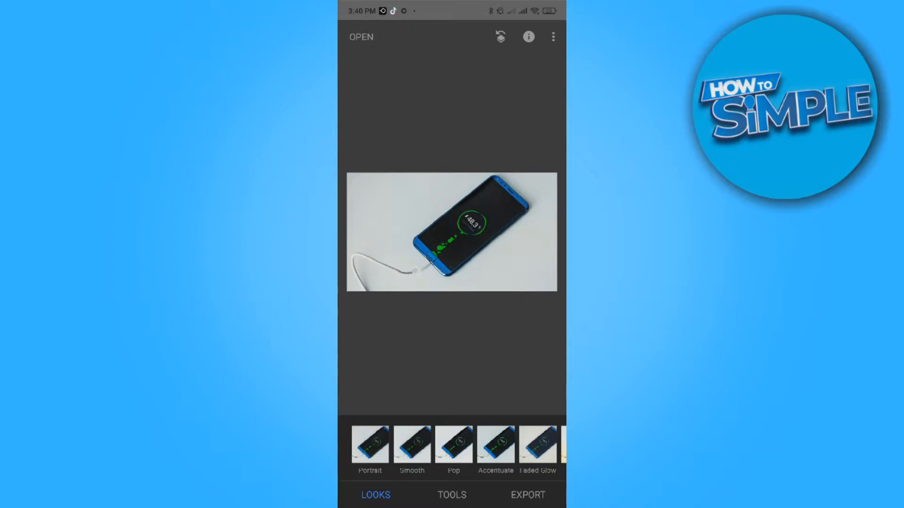
Open the Dodge & Burn brush on the charging-phone photo.
left_click(451, 494)
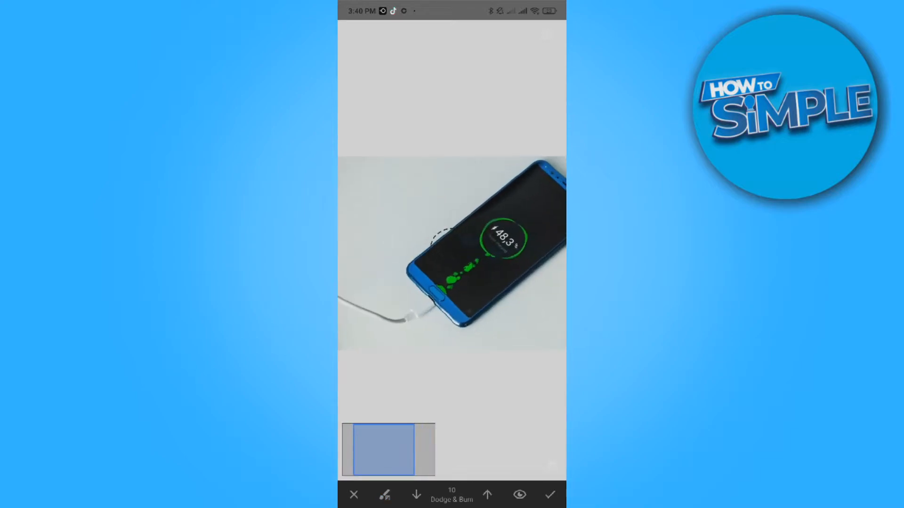
Zoom out to fit the whole photo and brush over the white background.
left_click(518, 495)
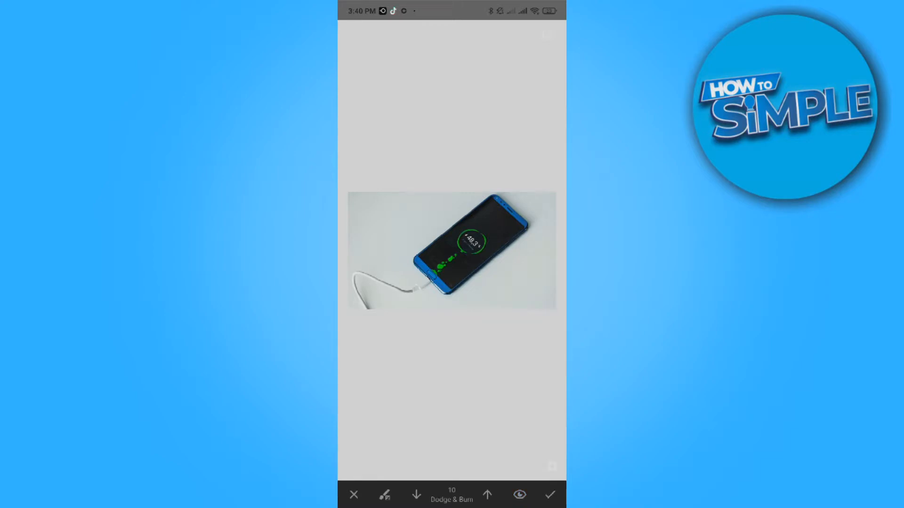
left_click(520, 495)
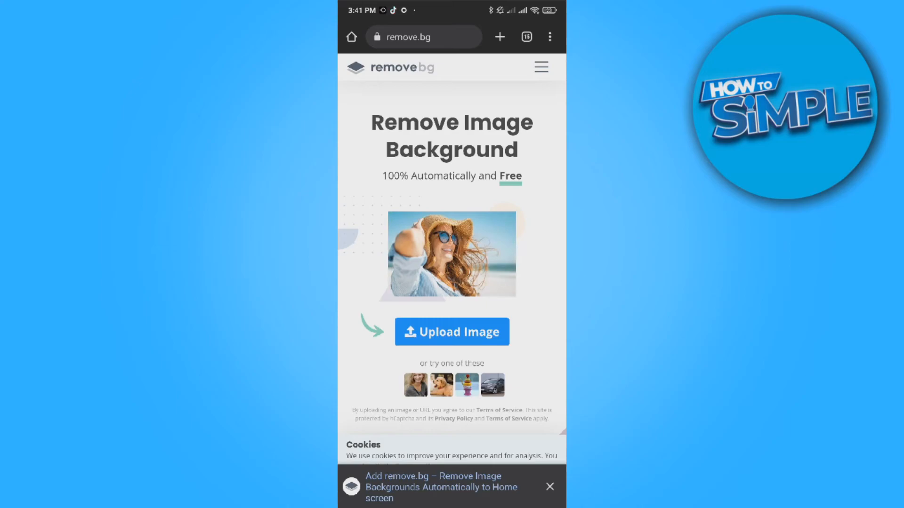
Upload the masked Snapseed screenshot to remove.bg.
left_click(451, 331)
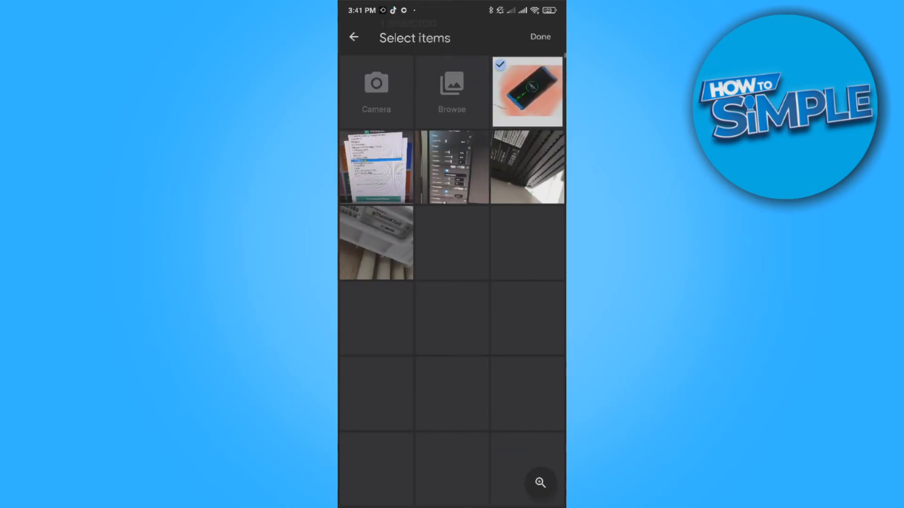
left_click(540, 37)
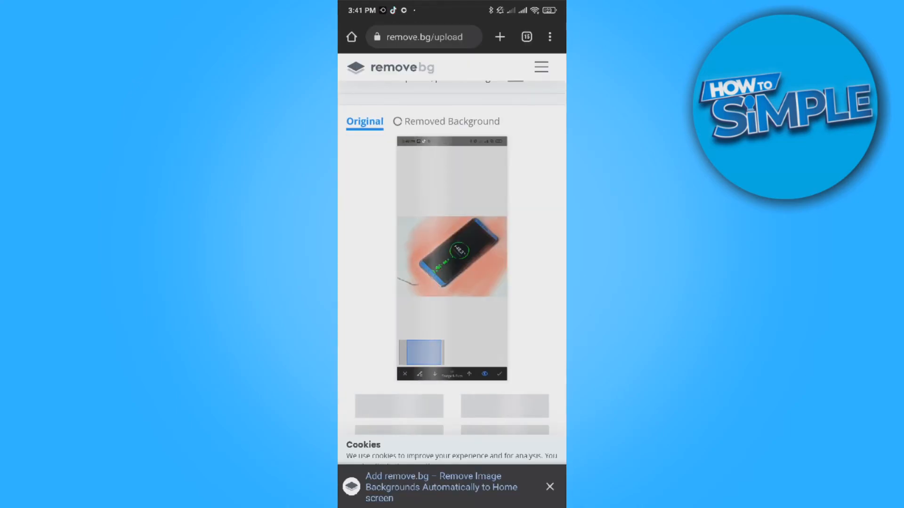
Download the preview-size transparent phone cutout and open the downloaded image.
left_click(447, 121)
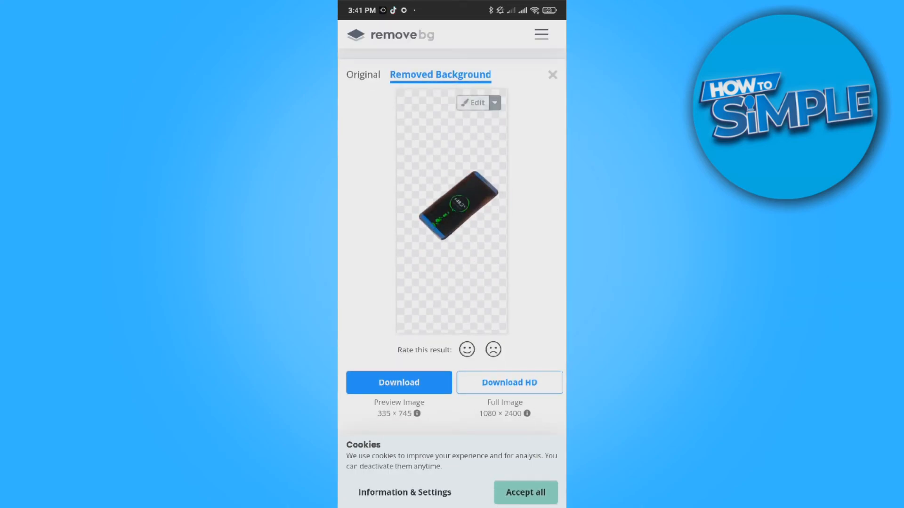
left_click(398, 383)
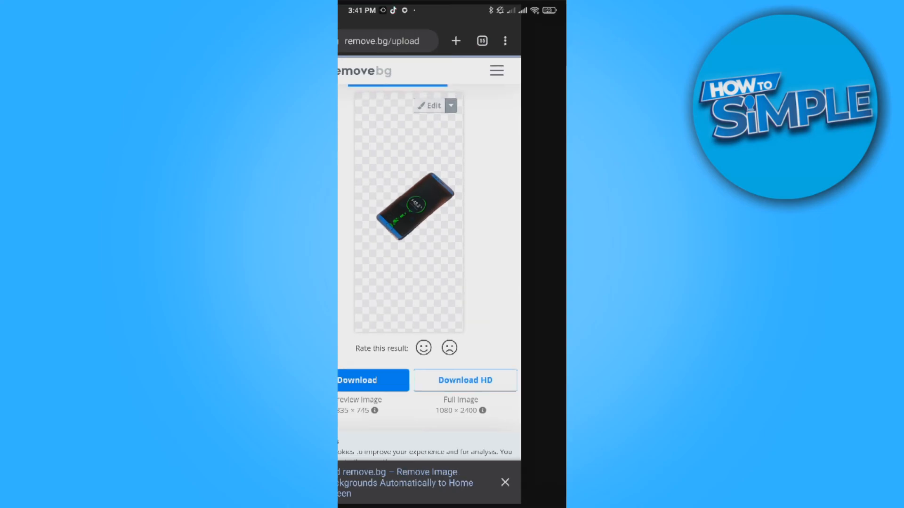
left_click(357, 380)
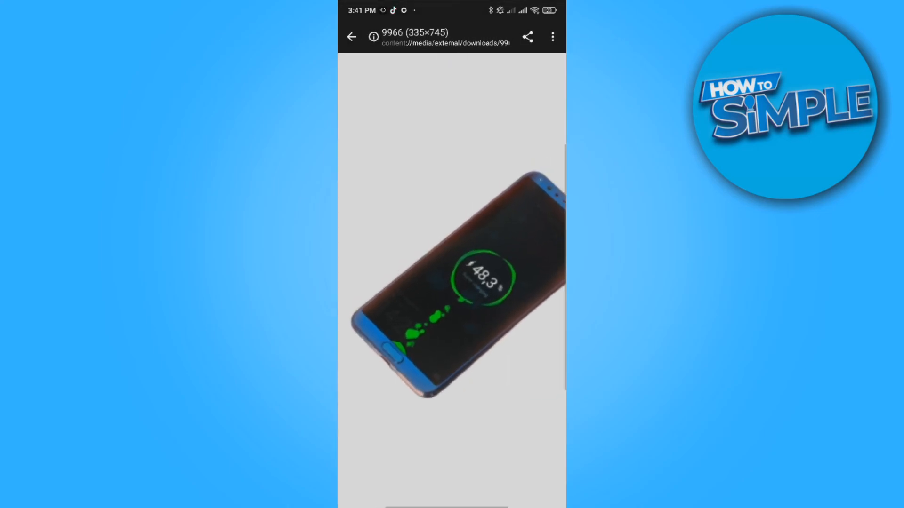